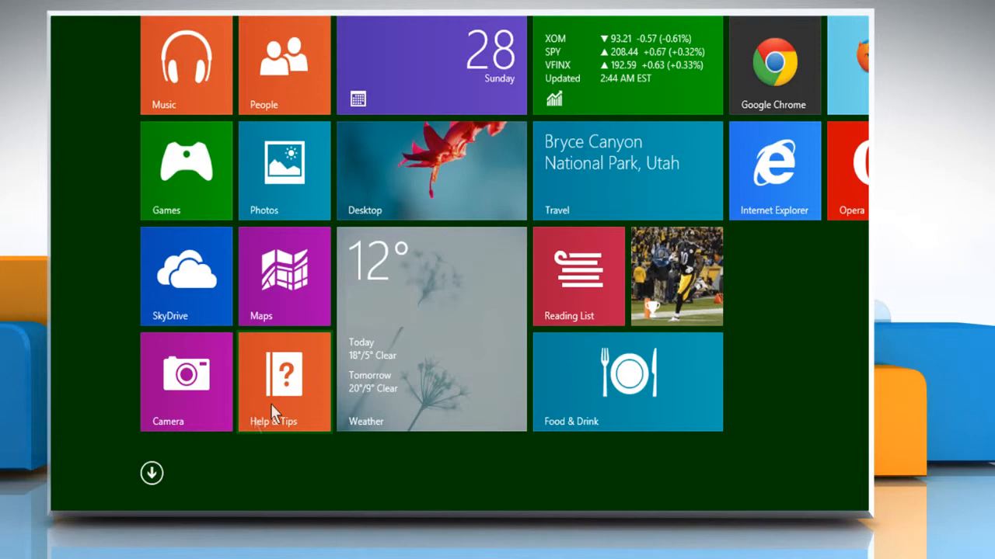
{"action": "mouse_move", "coordinate": [152, 474]}
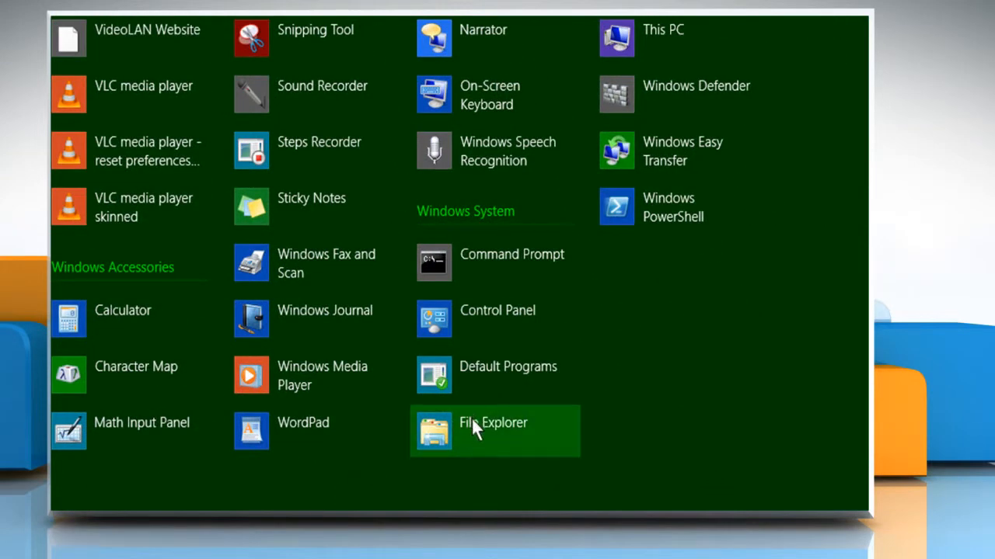
{"action": "mouse_move", "coordinate": [479, 441]}
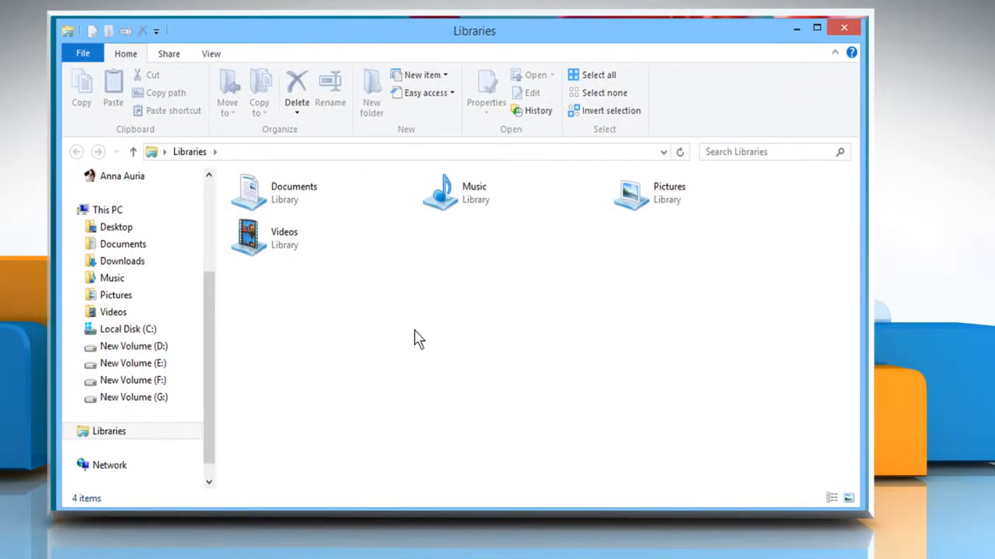
Show the Documents folder contents and select the Sample Data Excel file
{"action": "left_click", "coordinate": [121, 244]}
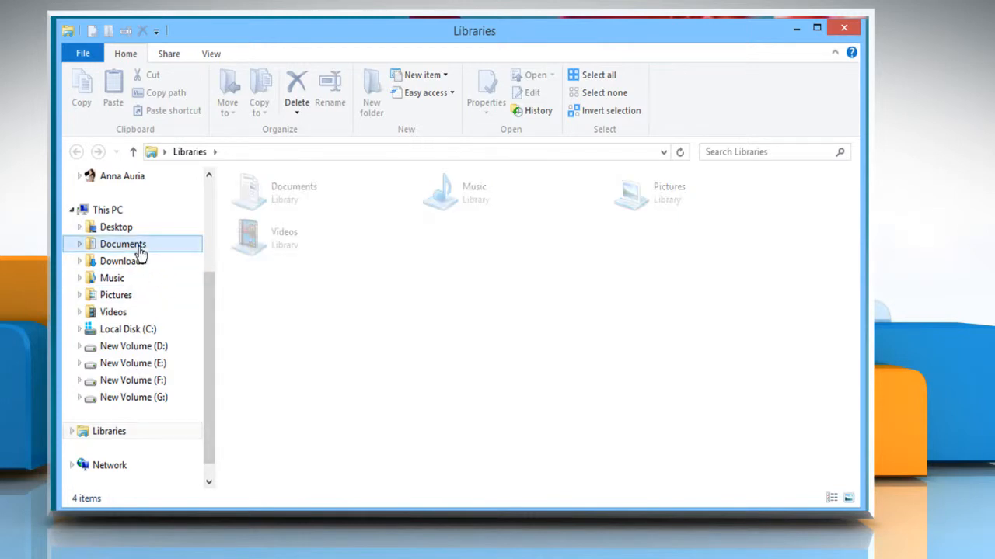
{"action": "double_click", "coordinate": [121, 243]}
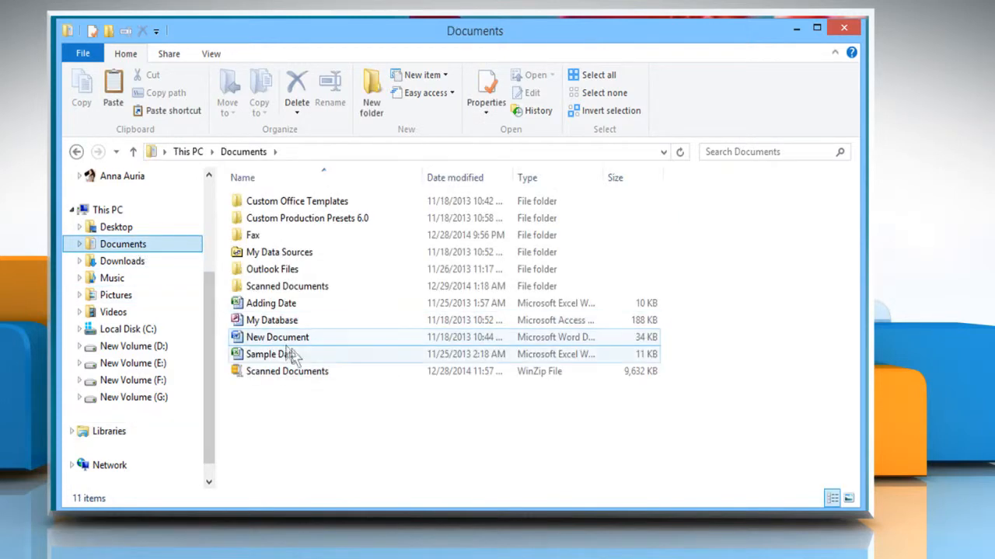
{"action": "left_click", "coordinate": [271, 354]}
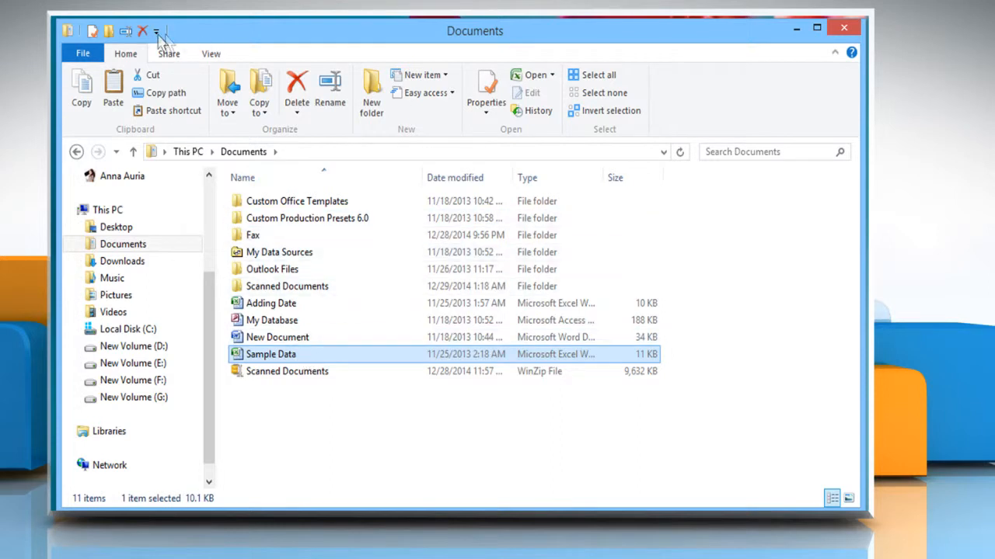
Minimize the ribbon via the Quick Access Toolbar menu so only tab names show
{"action": "left_click", "coordinate": [157, 31]}
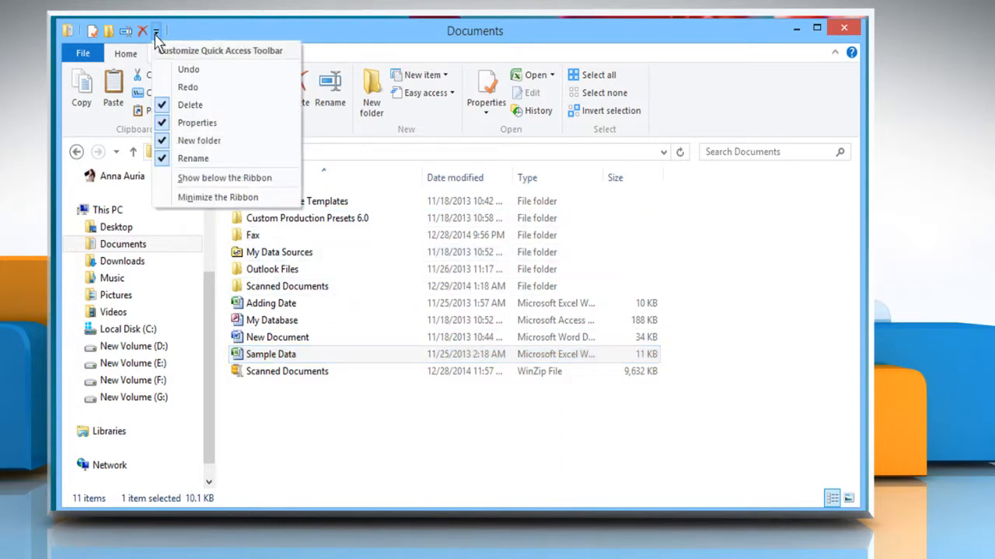
{"action": "mouse_move", "coordinate": [196, 202]}
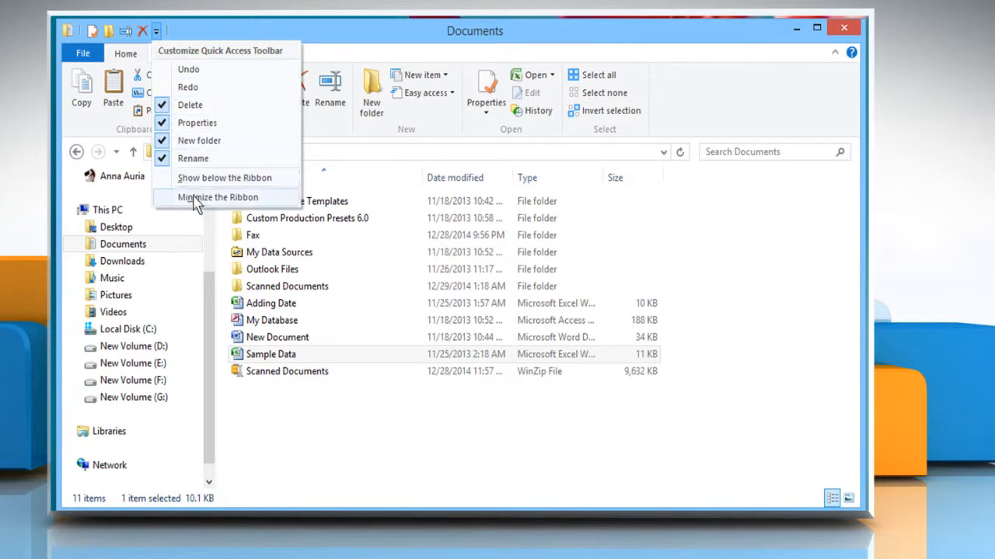
{"action": "left_click", "coordinate": [217, 196]}
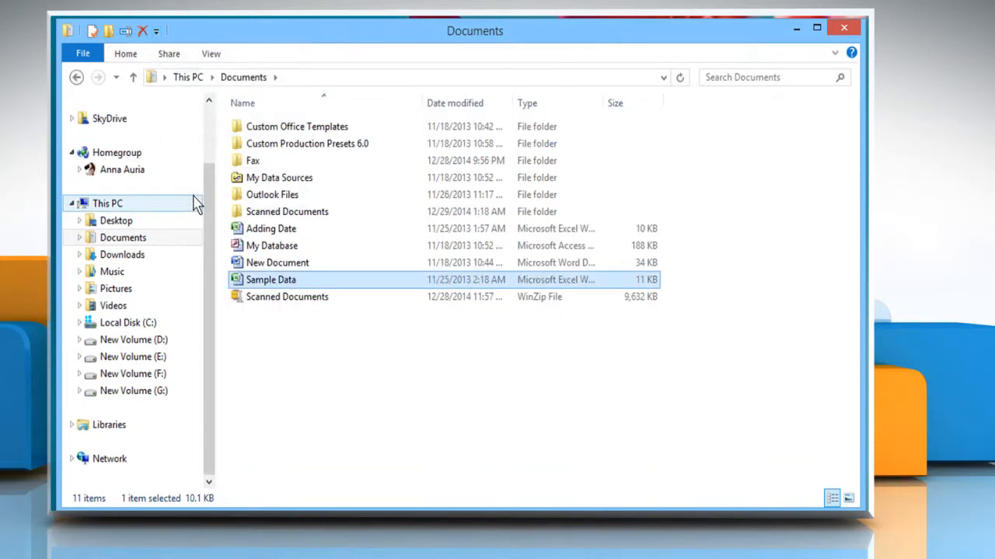